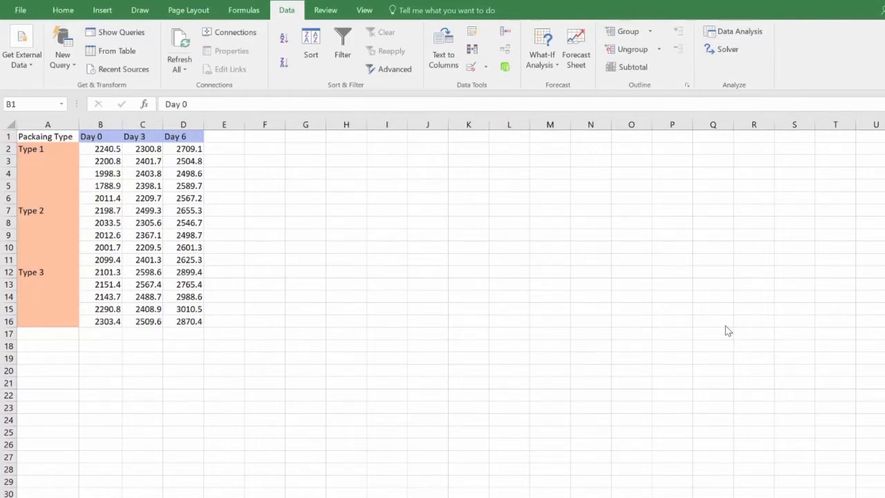
pyautogui.moveTo(252, 241)
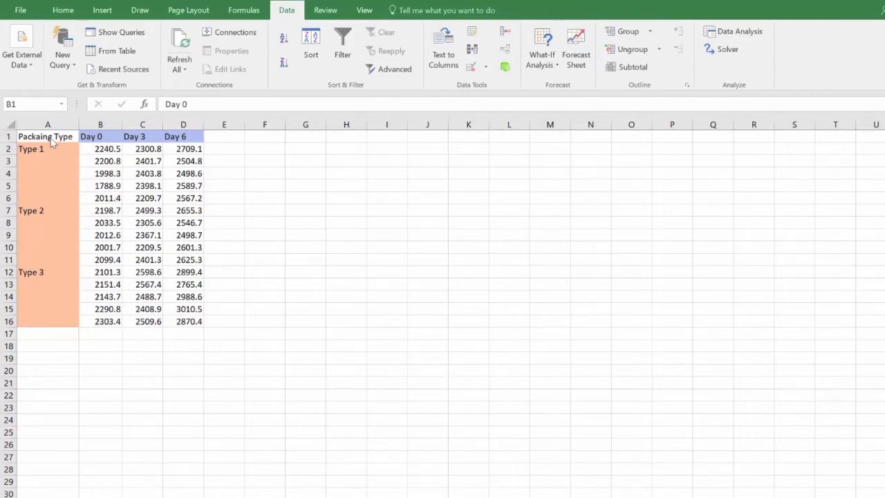
# Choose Anova: Two-Factor With Replication from the Data Analysis tools.
pyautogui.click(44, 137)
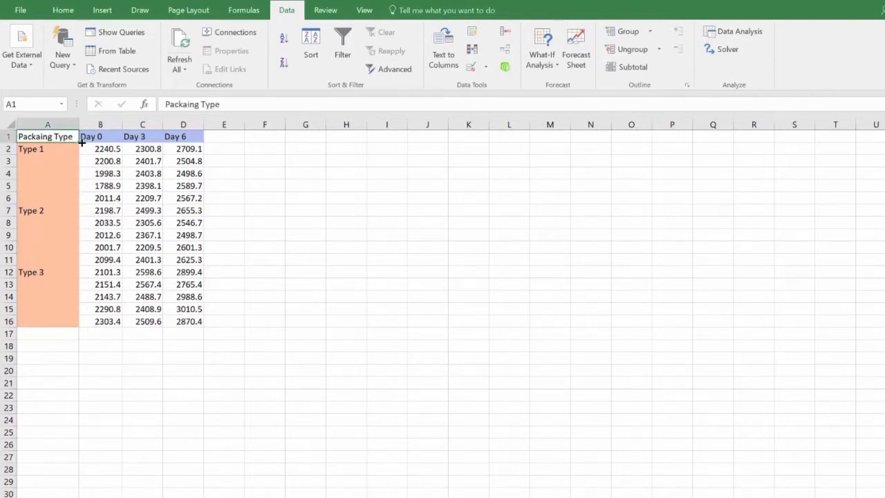
pyautogui.click(100, 136)
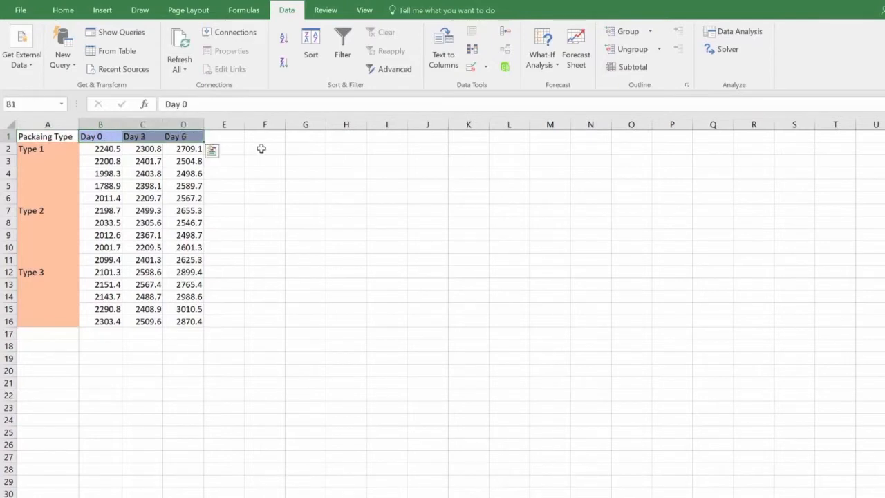
pyautogui.moveTo(258, 137)
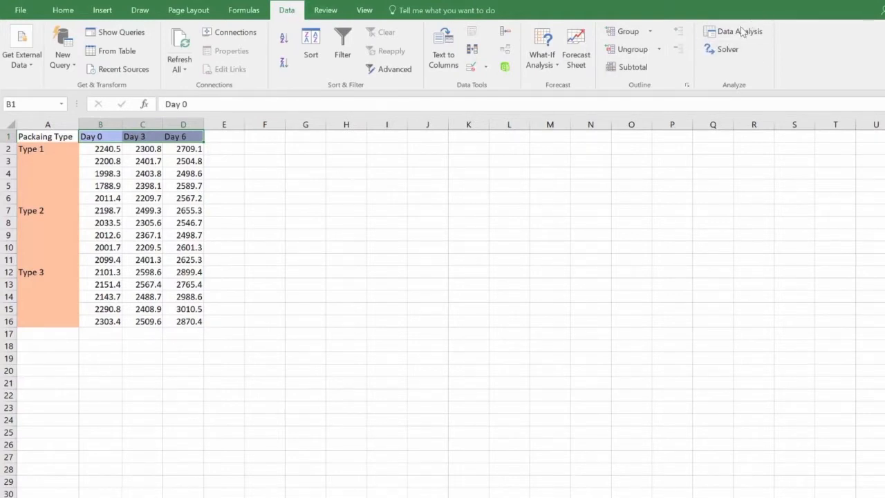
pyautogui.click(739, 30)
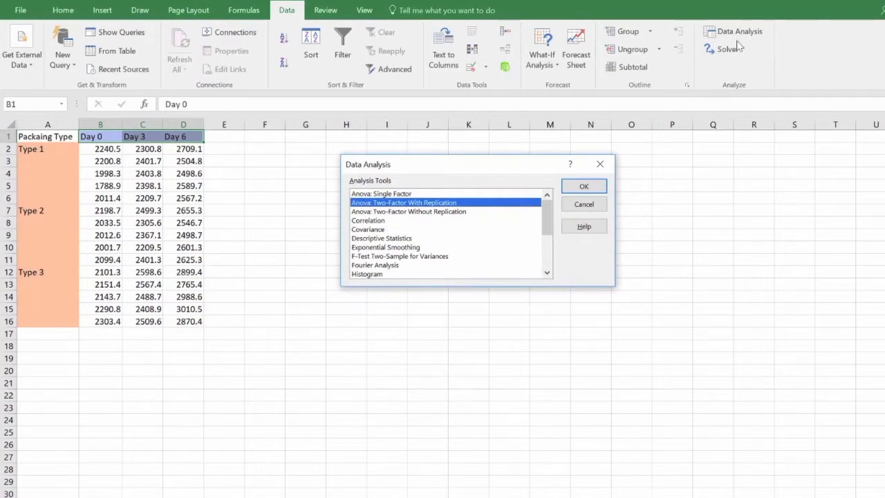
pyautogui.moveTo(496, 208)
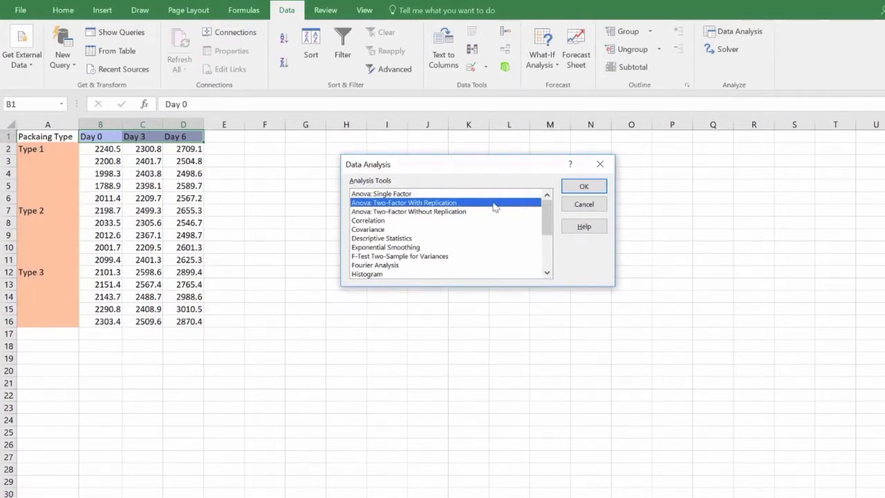
pyautogui.click(584, 185)
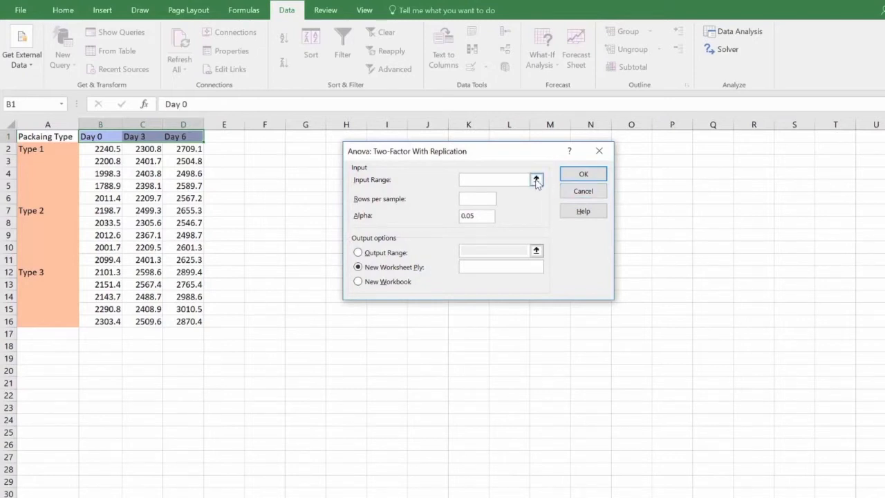
# Set the input range to $A$1:$D$16 with 5 rows per sample.
pyautogui.click(537, 180)
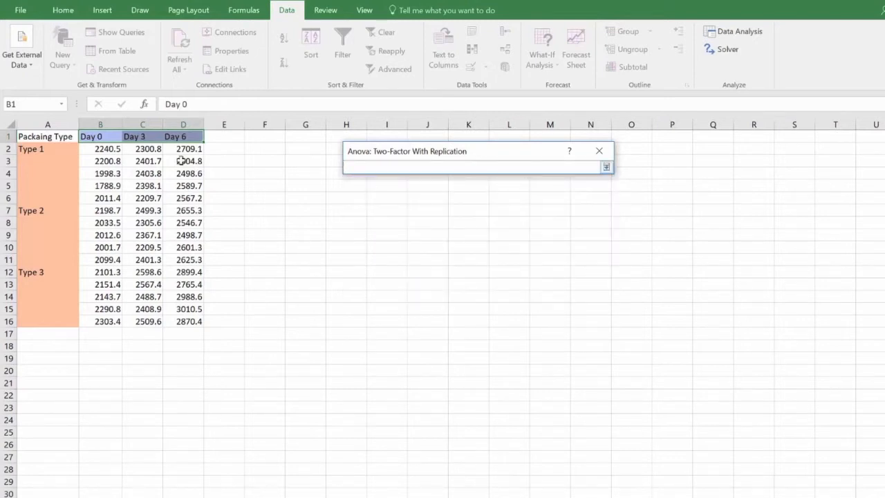
pyautogui.moveTo(47, 137); pyautogui.dragTo(183, 199)
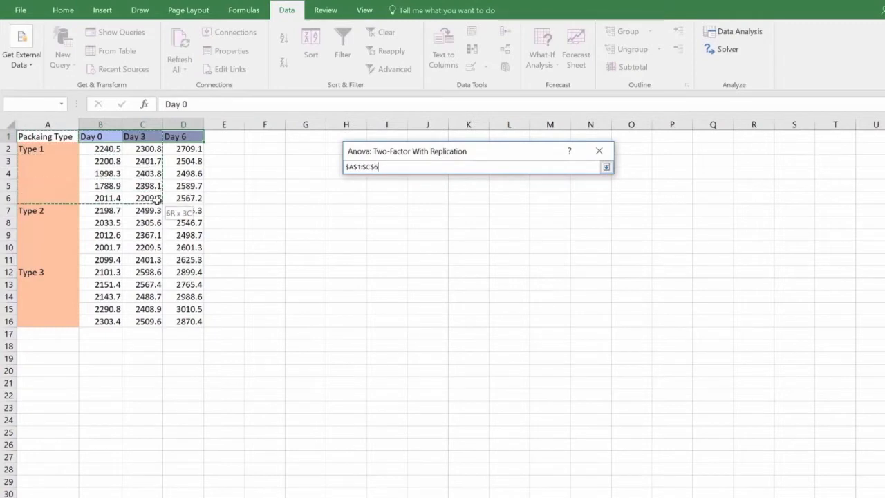
pyautogui.moveTo(151, 201); pyautogui.dragTo(180, 321)
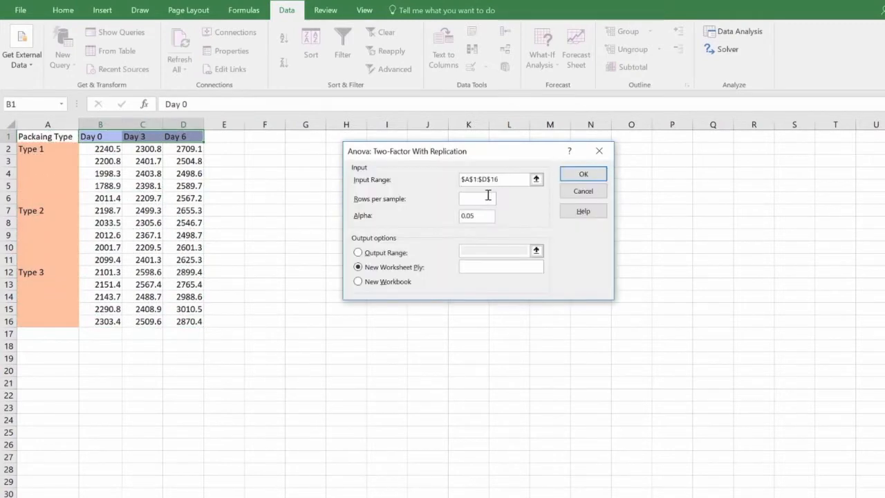
pyautogui.click(477, 199)
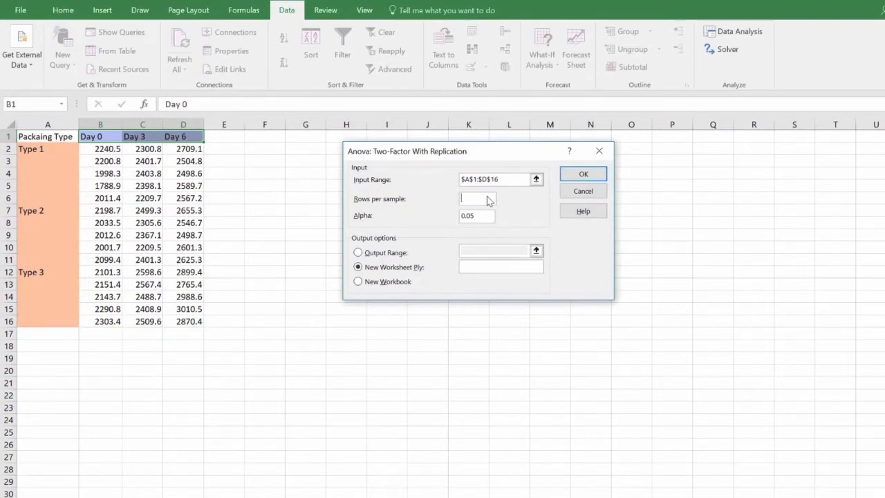
pyautogui.write('5')
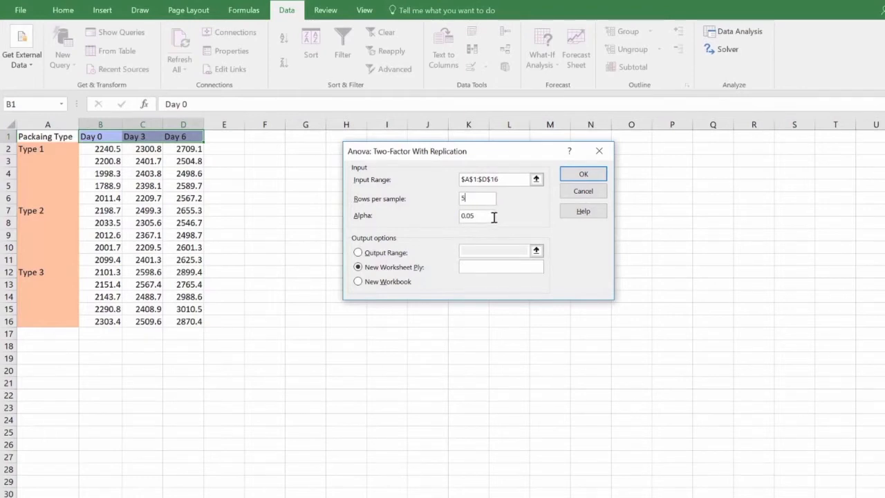
# Place the ANOVA output on this sheet starting at F1 and run it.
pyautogui.click(358, 252)
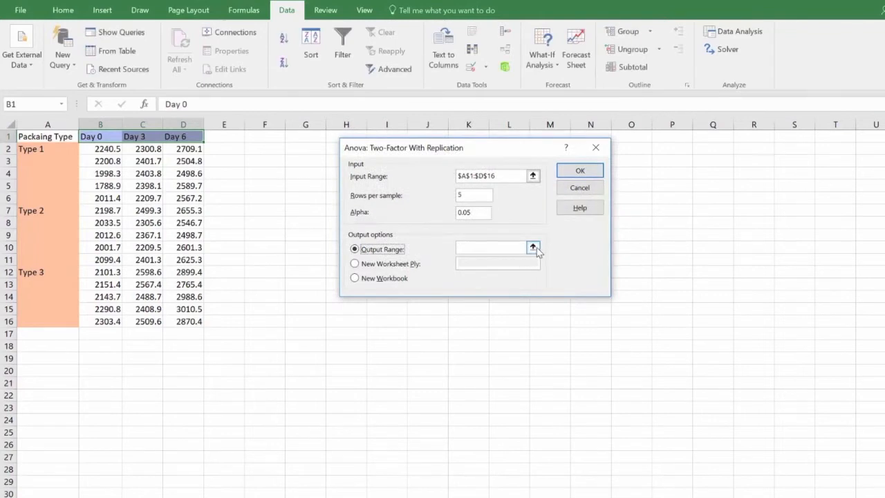
pyautogui.click(532, 249)
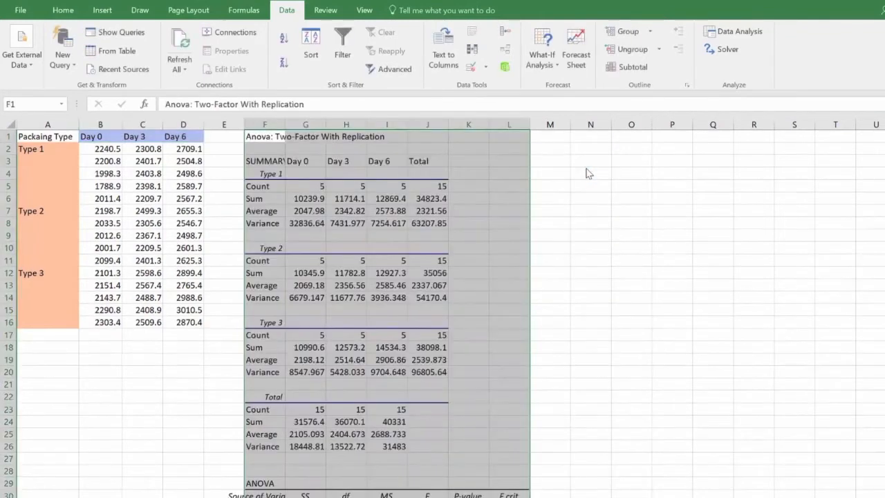
pyautogui.click(551, 210)
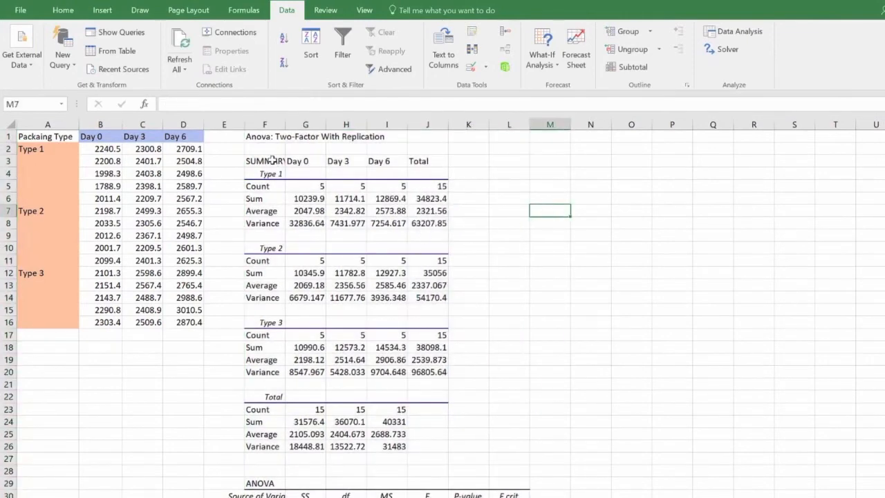
pyautogui.click(264, 160)
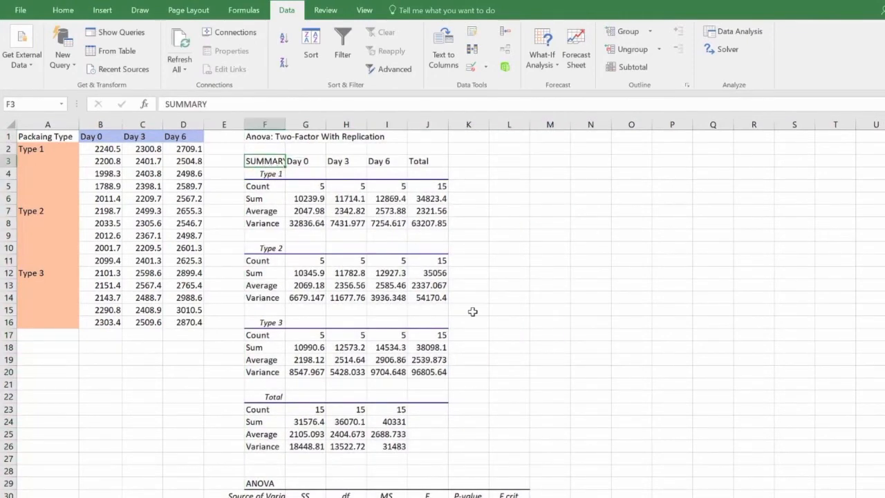
pyautogui.scroll(-3)
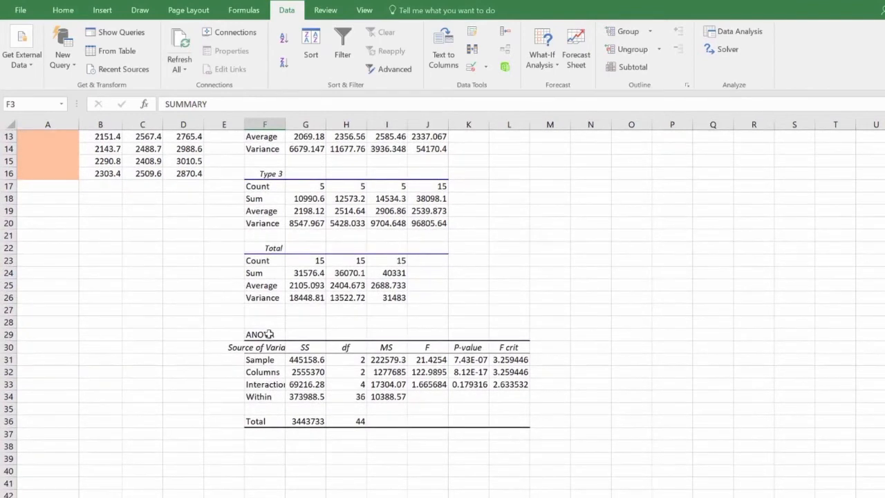
pyautogui.click(266, 334)
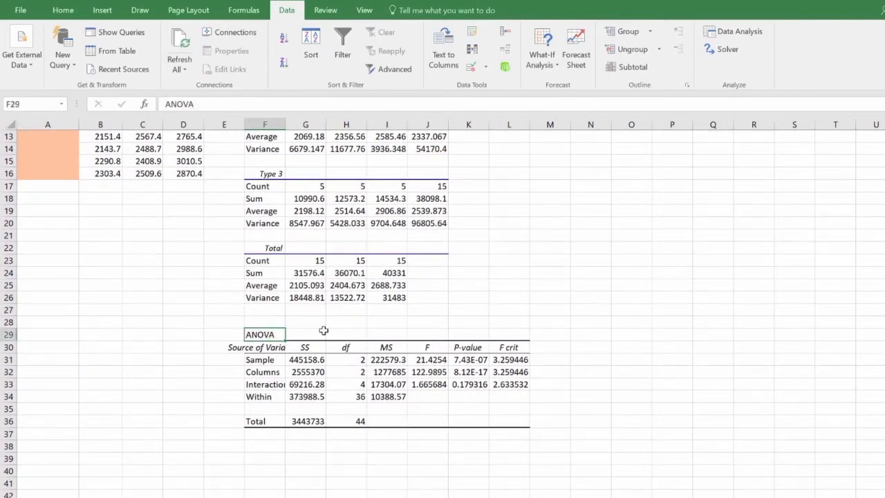
pyautogui.moveTo(330, 327)
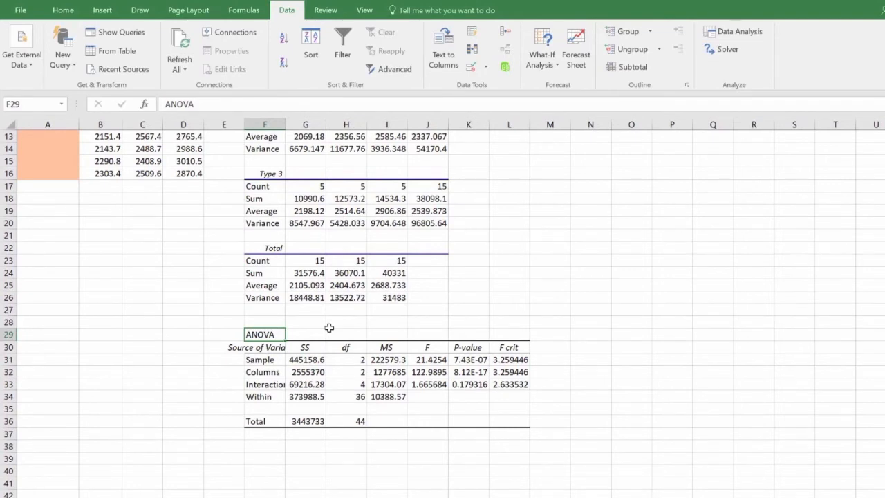
pyautogui.click(261, 359)
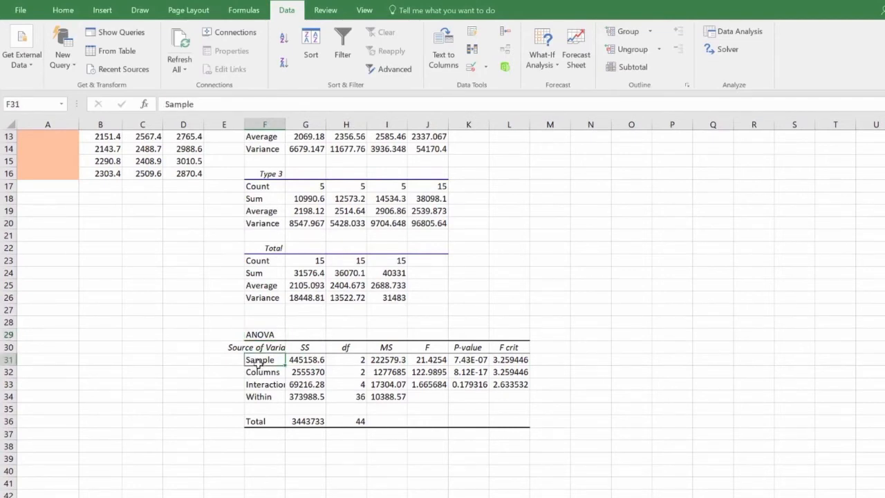
pyautogui.click(266, 372)
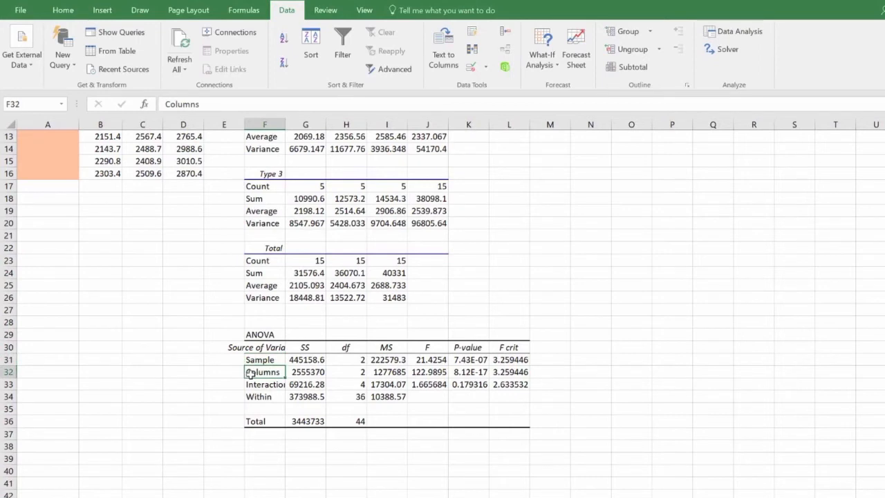
pyautogui.moveTo(213, 374)
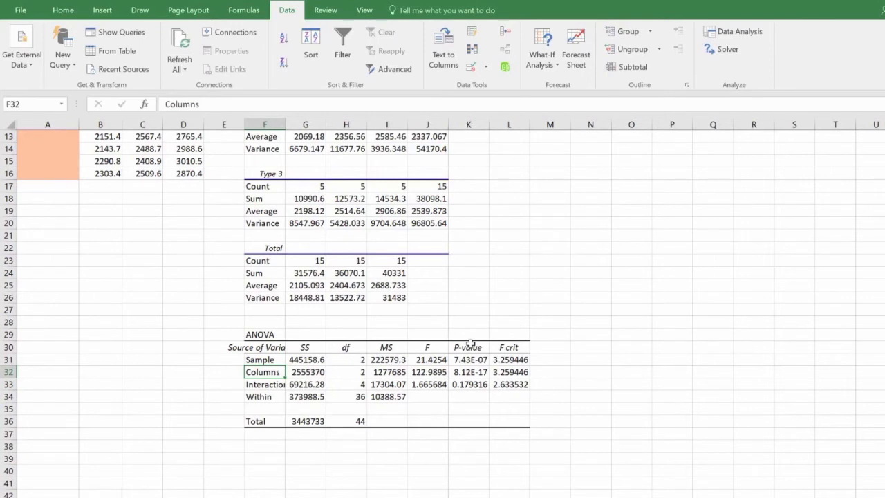
# Fill the P-value cells K30:K33 of the ANOVA table with yellow.
pyautogui.moveTo(468, 345); pyautogui.dragTo(468, 385)
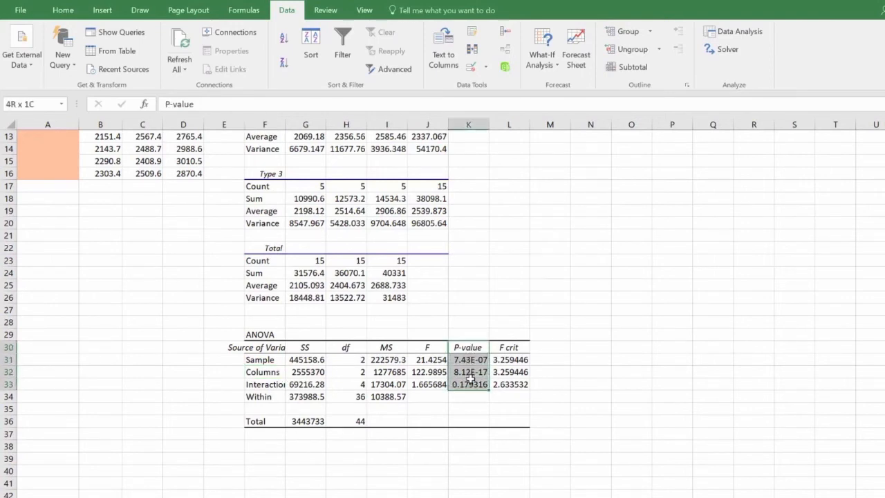
pyautogui.click(62, 9)
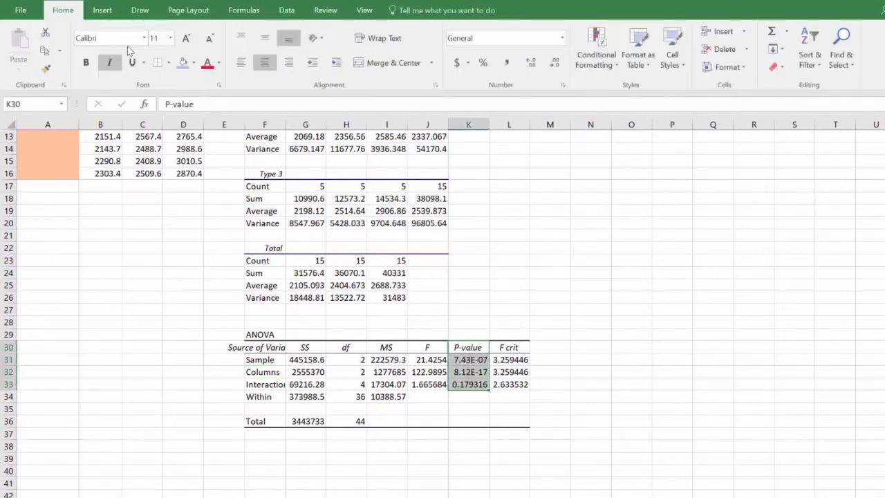
pyautogui.click(191, 62)
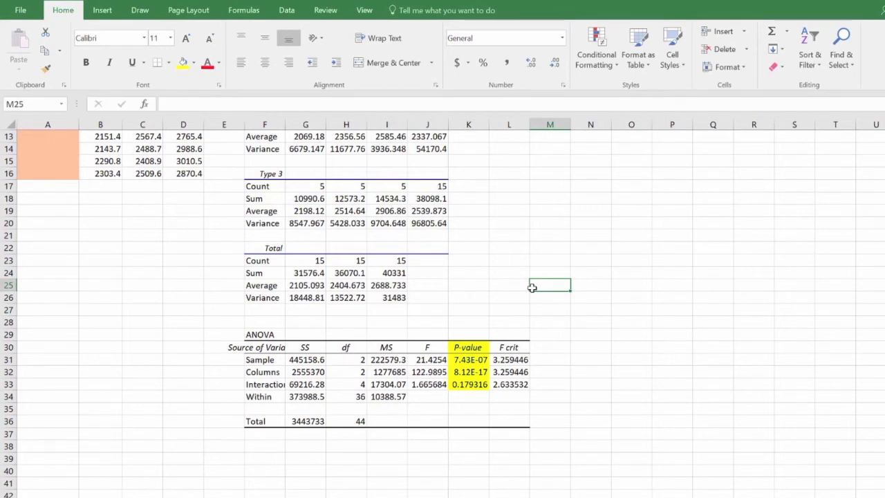
pyautogui.click(428, 346)
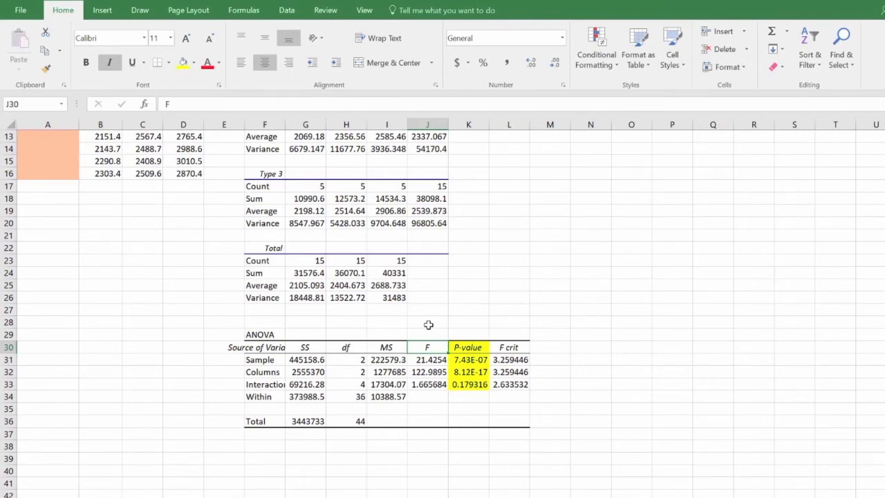
pyautogui.moveTo(429, 326)
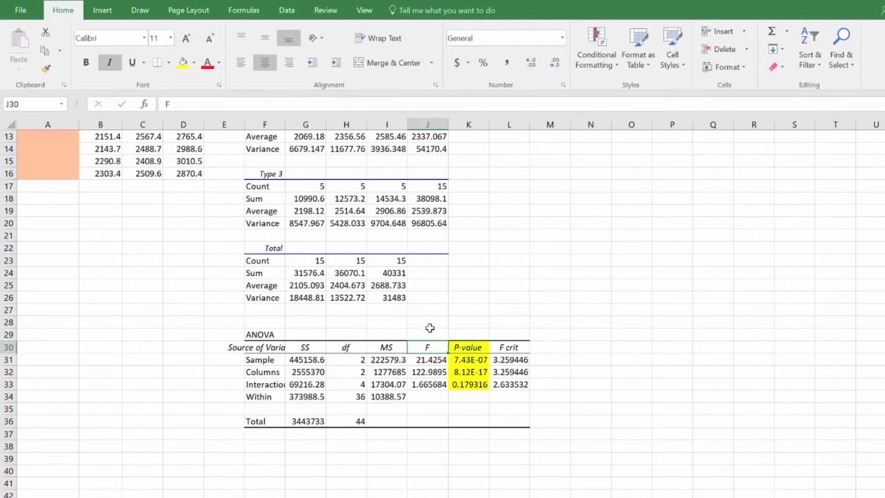